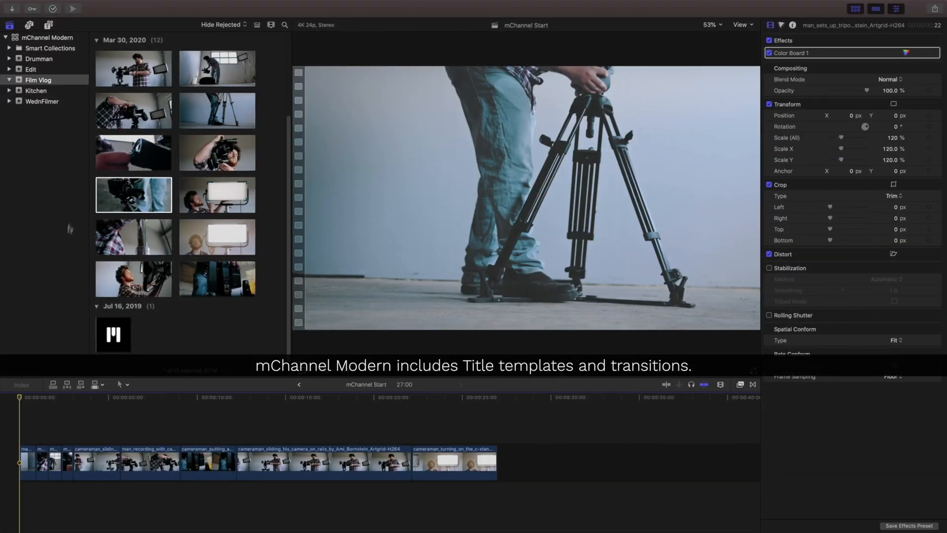
Show the mChannel Modern title templates and scroll down to the Opener section
{"action": "left_click", "coordinate": [49, 24]}
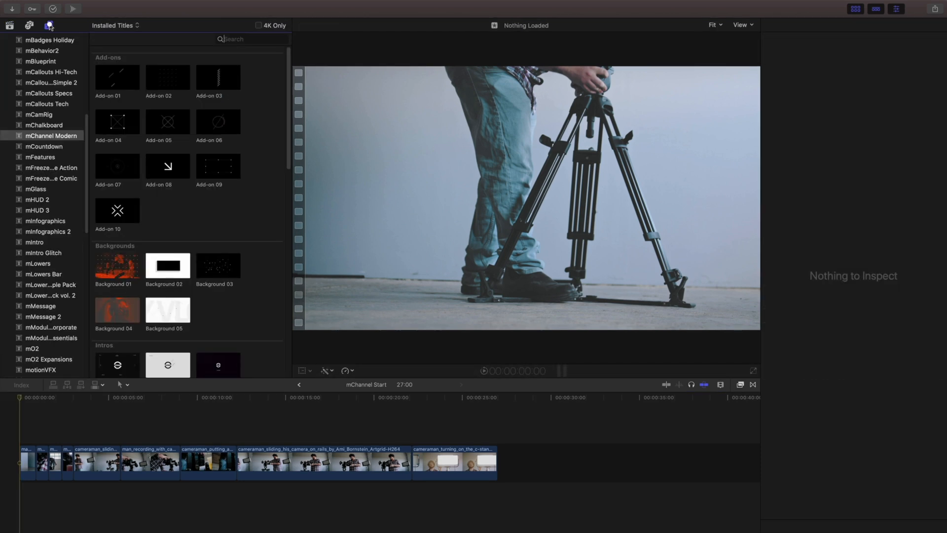
{"action": "left_click", "coordinate": [250, 39]}
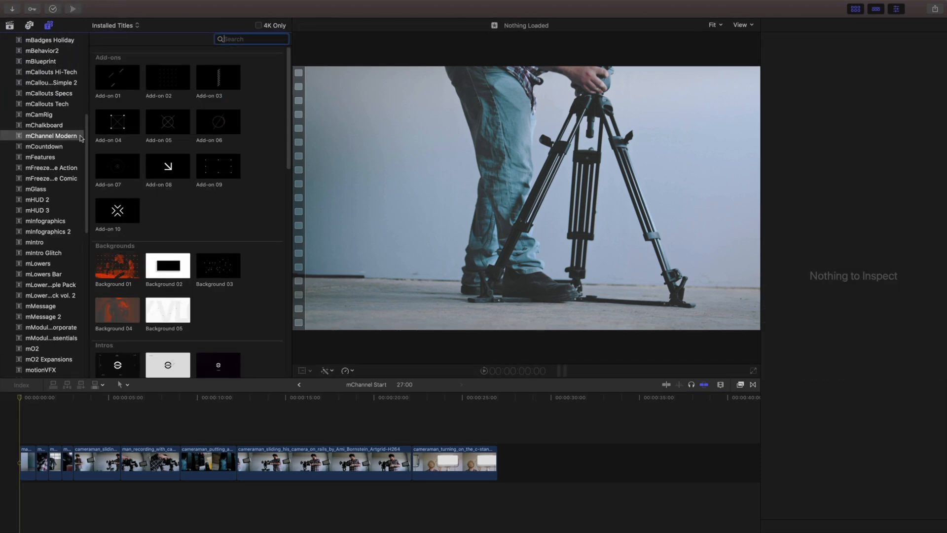
{"action": "left_click", "coordinate": [51, 135]}
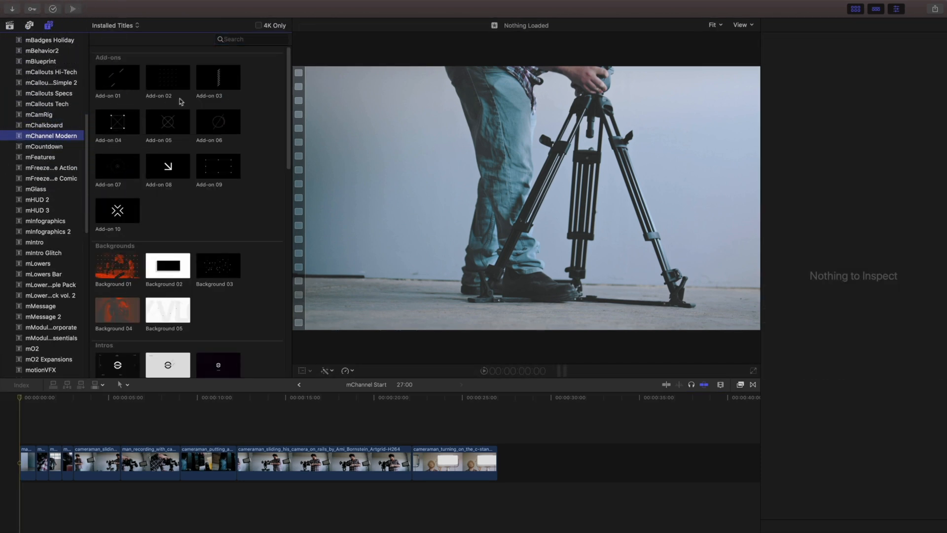
{"action": "scroll", "scroll_direction": "down", "scroll_amount": 3}
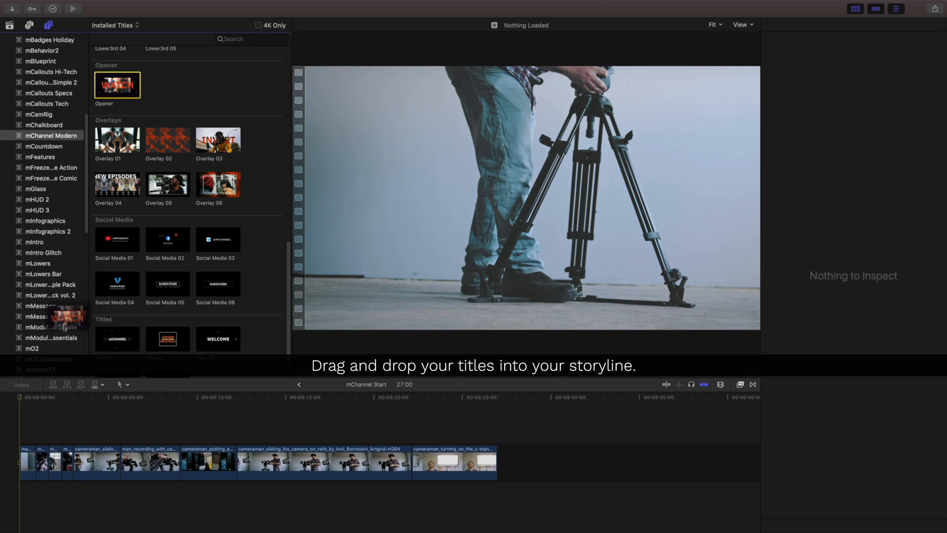
Add the Opener title at the project start, retime it to about six seconds, and return to the start
{"action": "left_click_drag", "start_coordinate": [117, 84], "coordinate": [95, 436]}
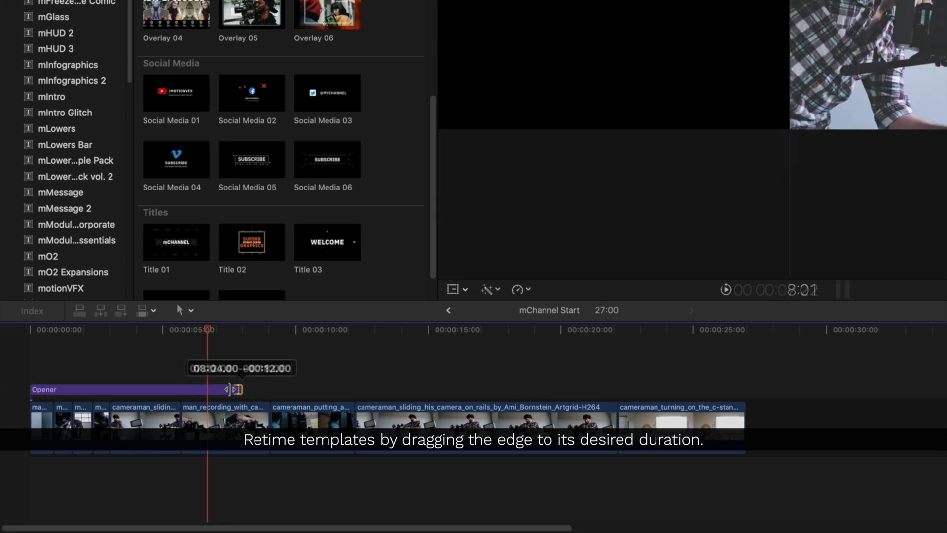
{"action": "left_click_drag", "start_coordinate": [236, 389], "coordinate": [193, 390]}
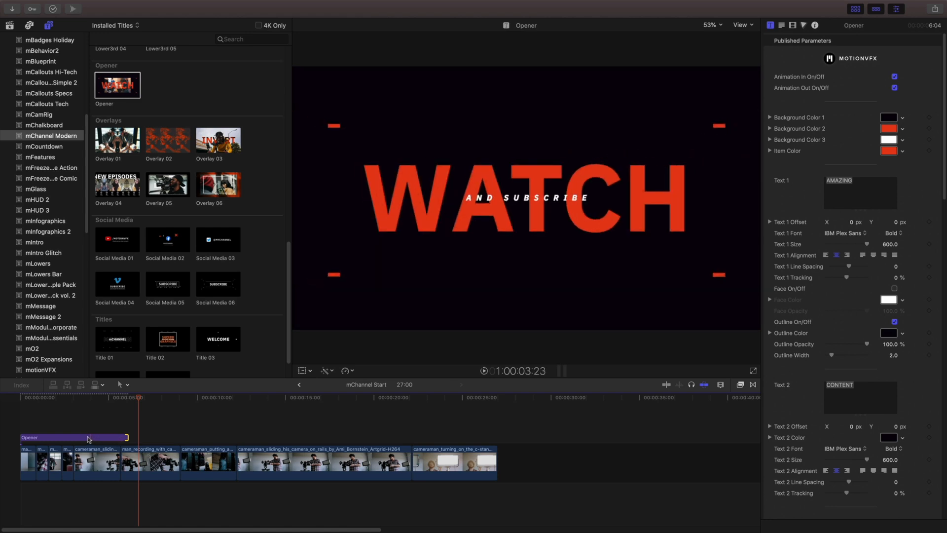
{"action": "left_click", "coordinate": [88, 398]}
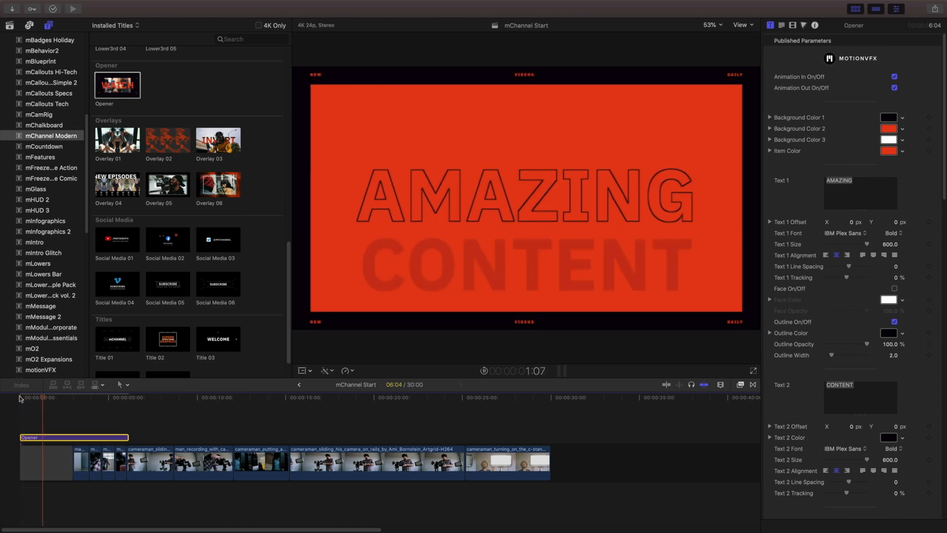
{"action": "left_click", "coordinate": [77, 397]}
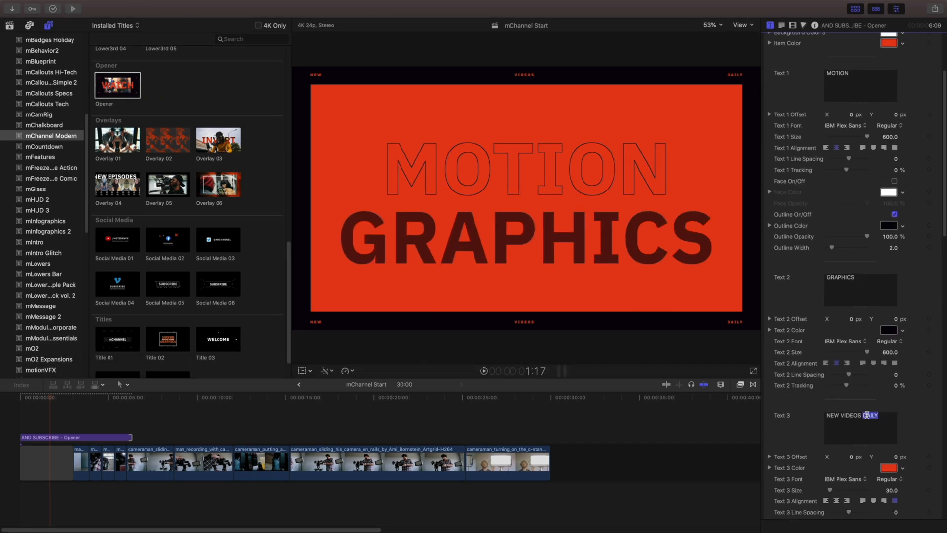
Enter WEEKLY and TUTORIALS in the opener's text fields, shrinking TUTORIALS slightly
{"action": "type", "text": "WEEKLY"}
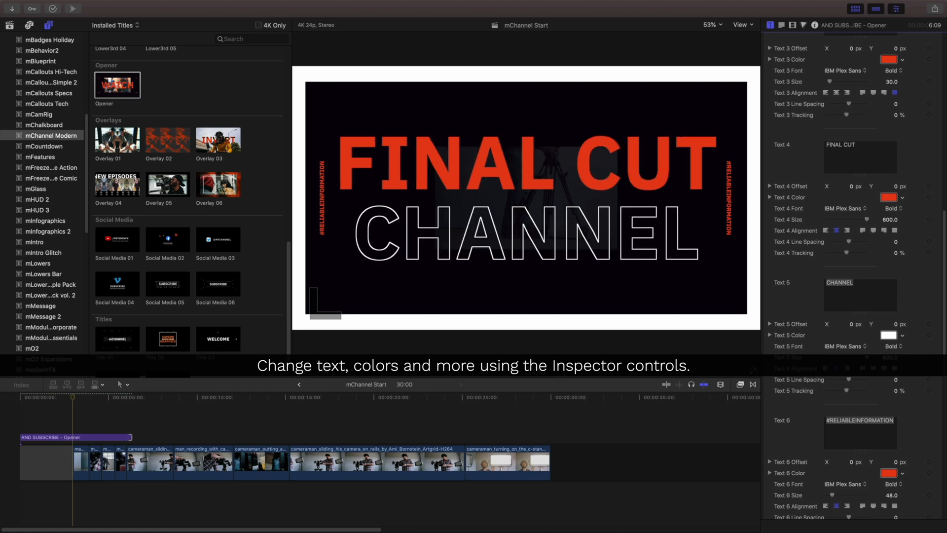
{"action": "type", "text": "TUTORIALS"}
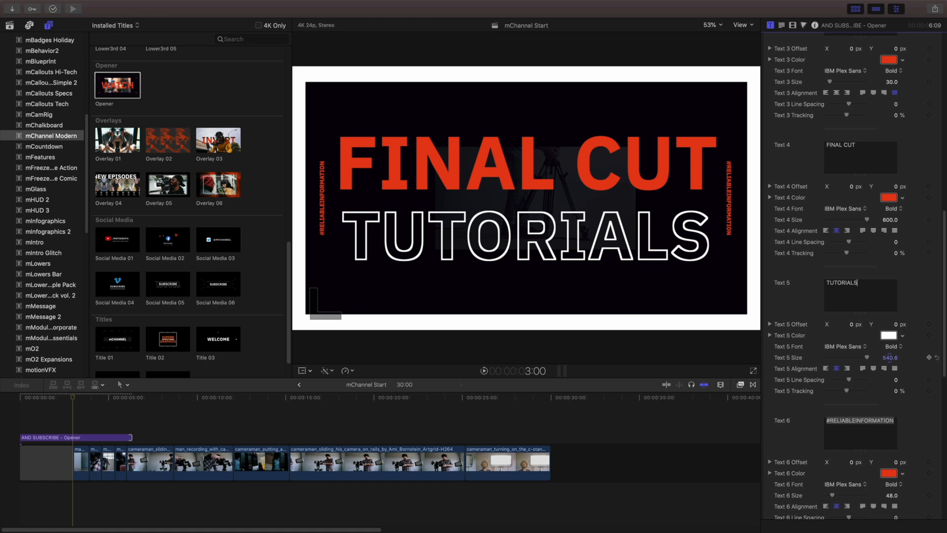
{"action": "left_click_drag", "start_coordinate": [891, 358], "coordinate": [893, 354]}
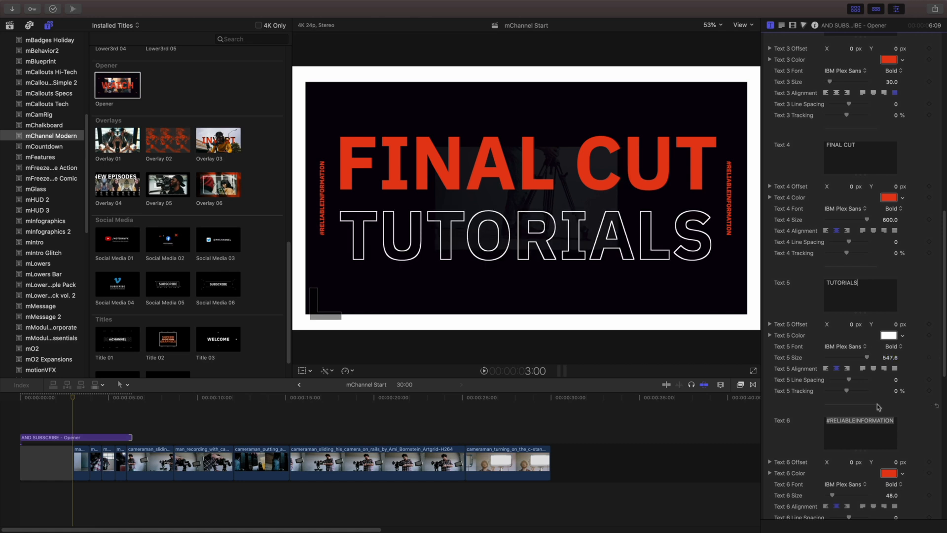
Enter #MOTIONVFX with wider letter tracking, plus mChannel and MODERN
{"action": "type", "text": "#MOTIONVFX"}
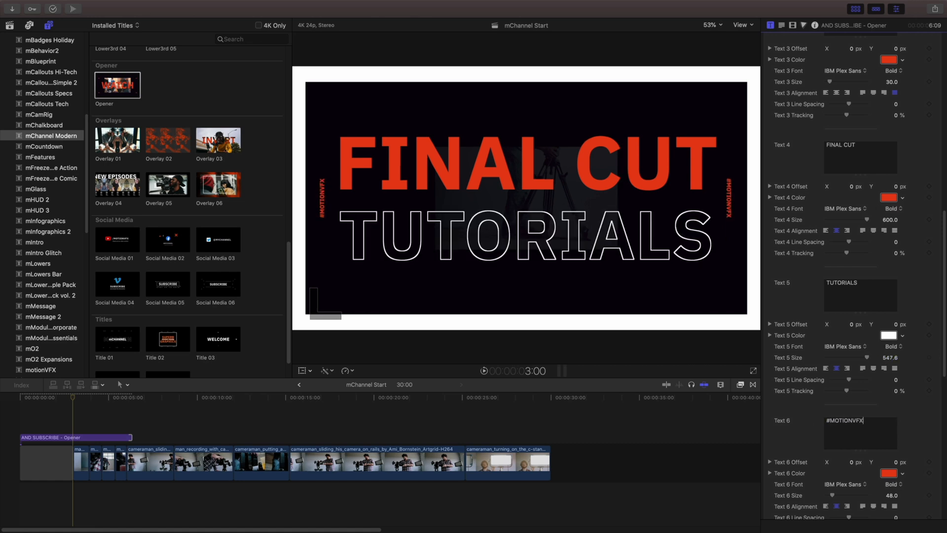
{"action": "scroll", "scroll_direction": "down", "scroll_amount": 3}
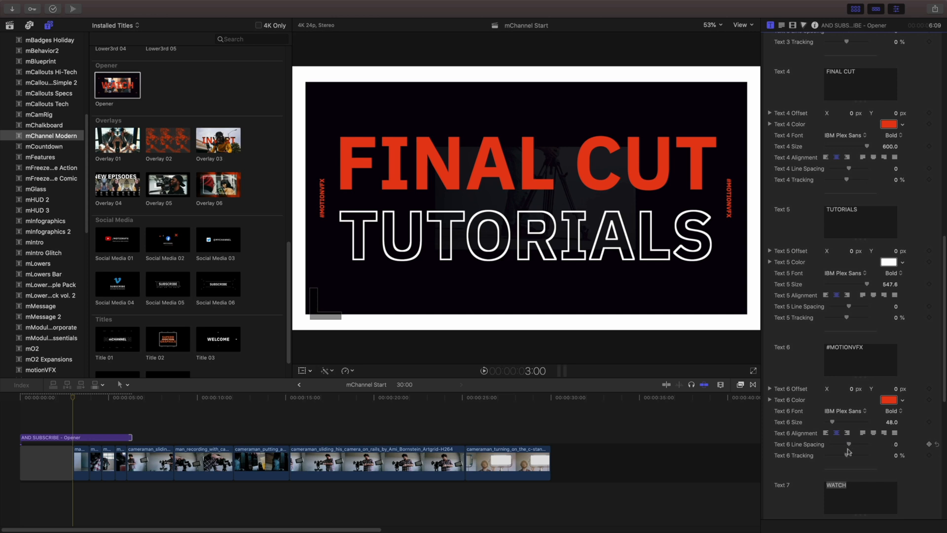
{"action": "left_click_drag", "start_coordinate": [848, 454], "coordinate": [857, 455]}
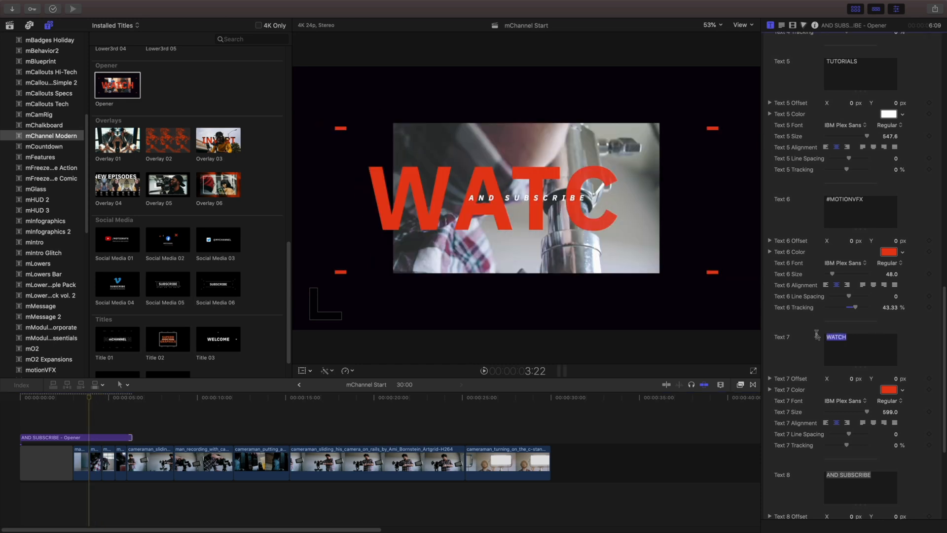
{"action": "type", "text": "mChannel"}
{"action": "left_click", "coordinate": [861, 487]}
{"action": "type", "text": "Mod"}
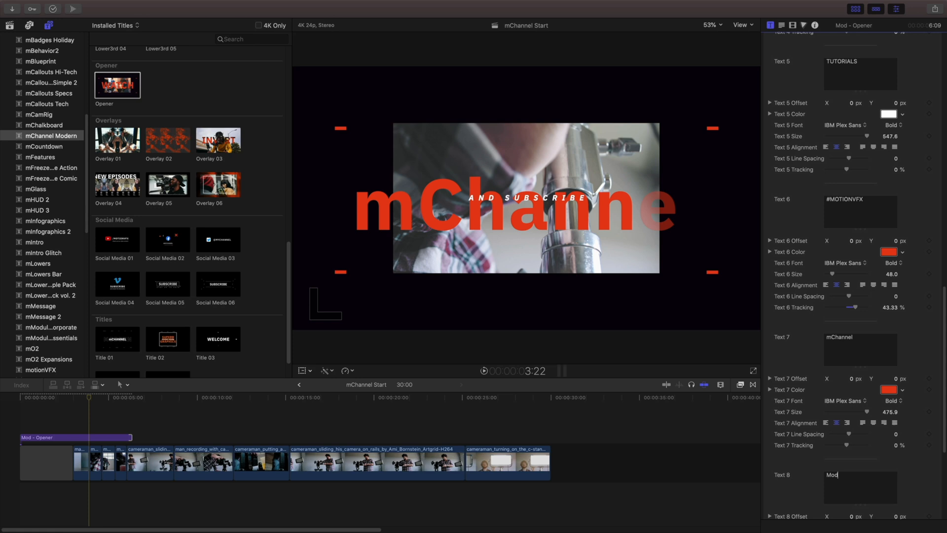
{"action": "type", "text": "MODERN"}
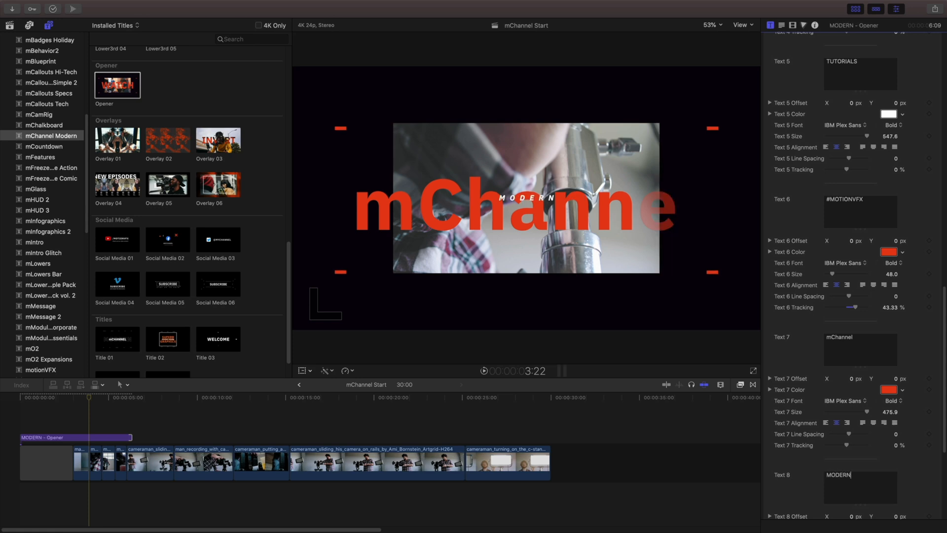
{"action": "scroll", "scroll_direction": "down", "scroll_amount": 3}
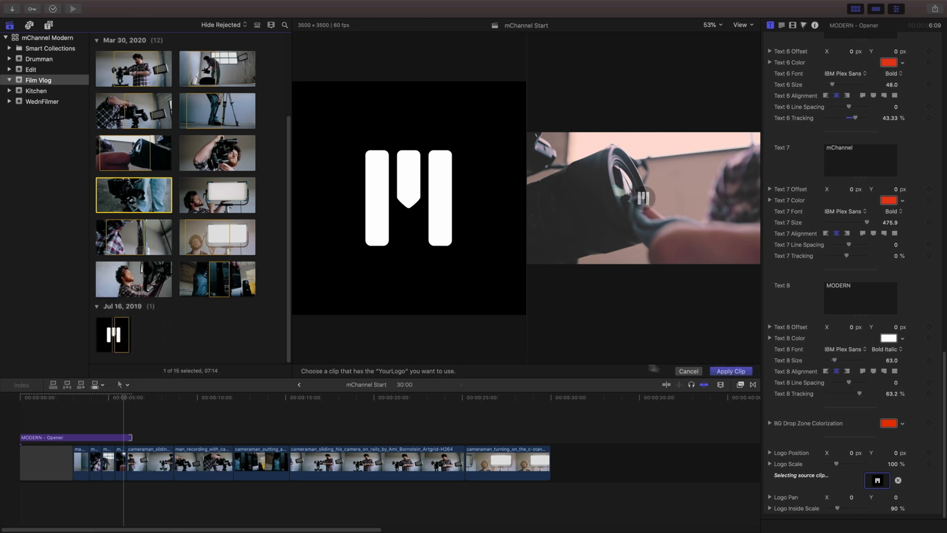
Apply the white M logo clip to the opener's logo slot and return to the start
{"action": "left_click", "coordinate": [730, 371]}
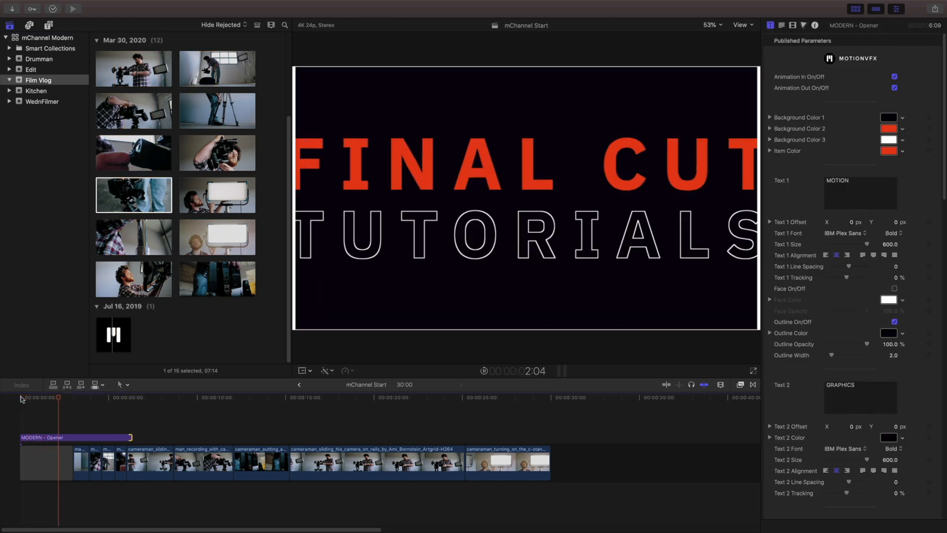
{"action": "left_click", "coordinate": [72, 396]}
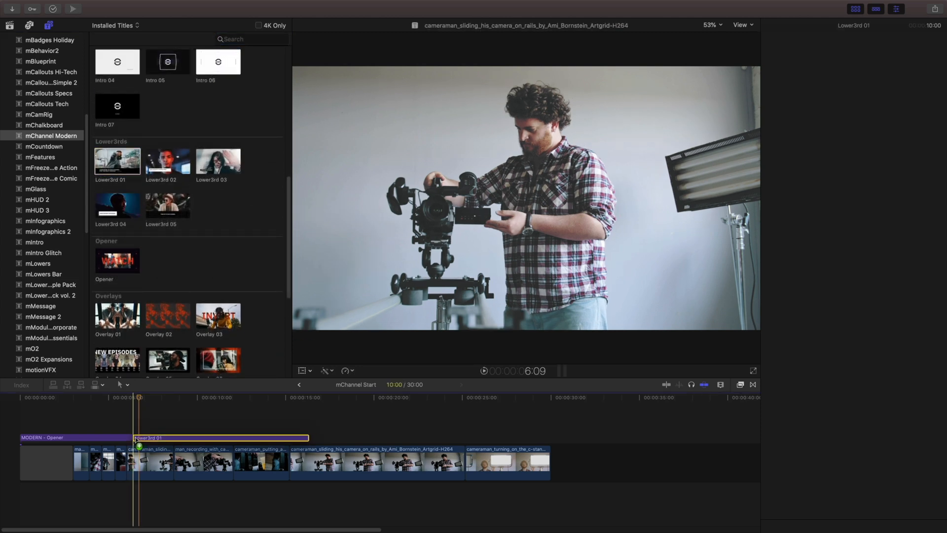
Shorten the Lower3rd 01 title to about five seconds and type MOTIONVF into its text
{"action": "left_click", "coordinate": [217, 438]}
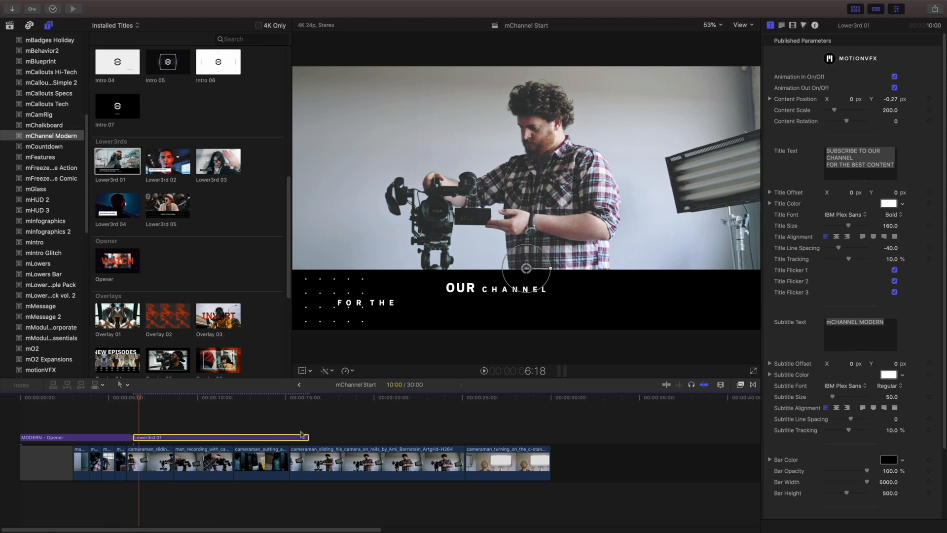
{"action": "left_click_drag", "start_coordinate": [307, 438], "coordinate": [219, 438]}
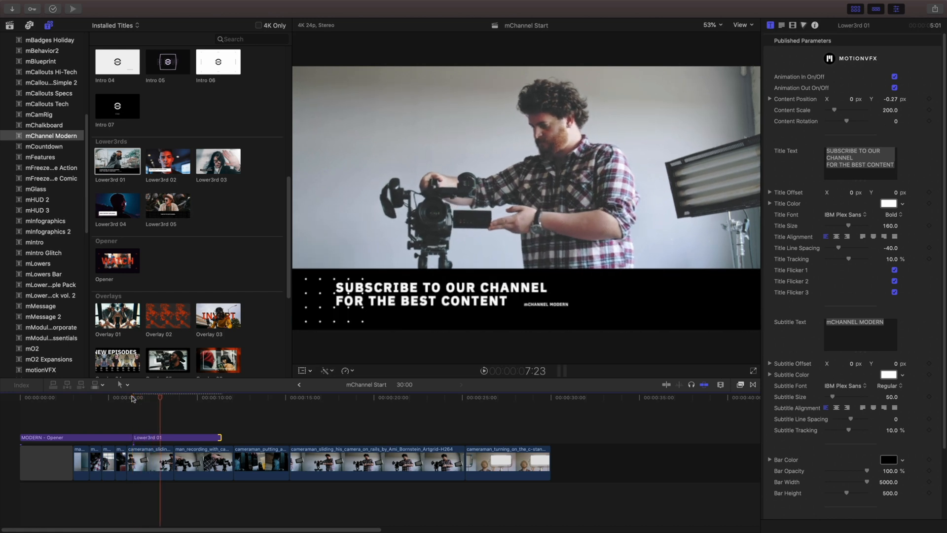
{"action": "left_click", "coordinate": [176, 437]}
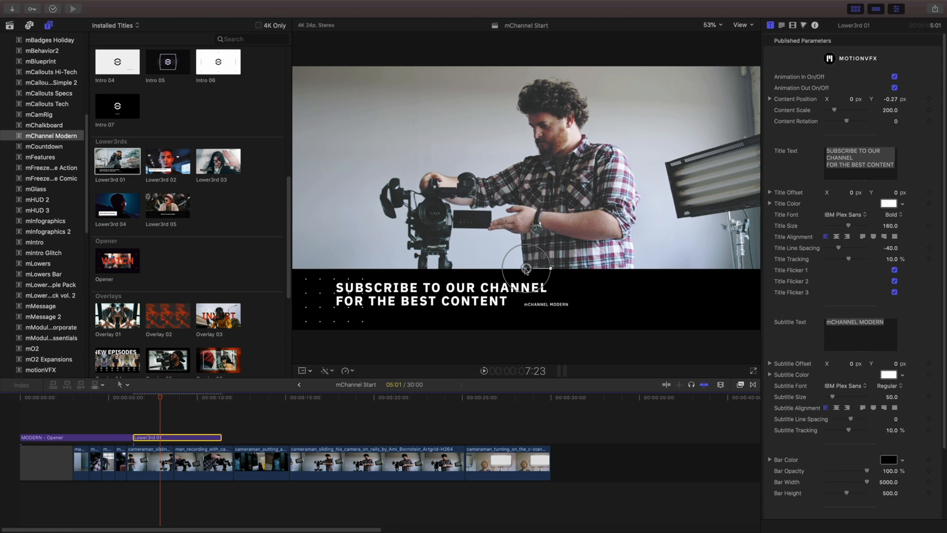
{"action": "type", "text": "MOTIONVF"}
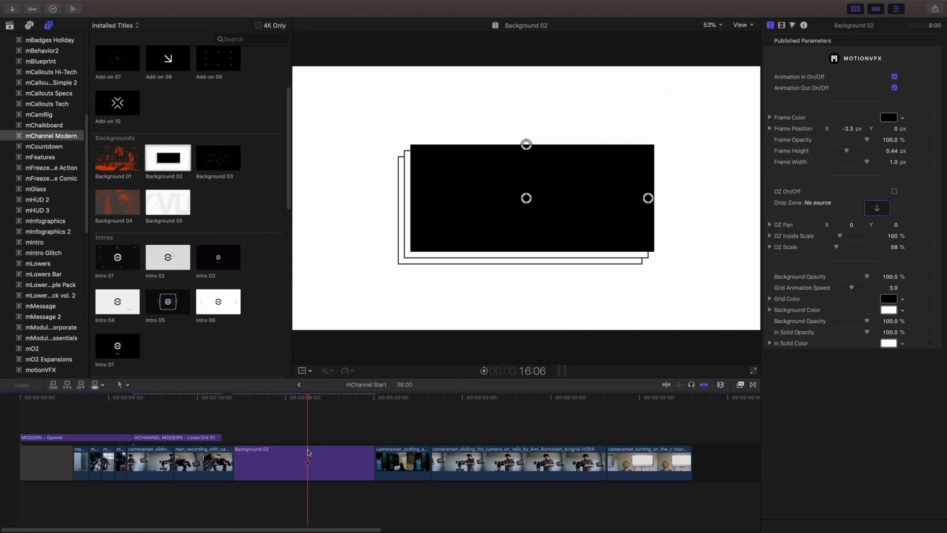
Select the Background 02 clip and scroll its Inspector settings for background color and frame size
{"action": "left_click", "coordinate": [304, 463]}
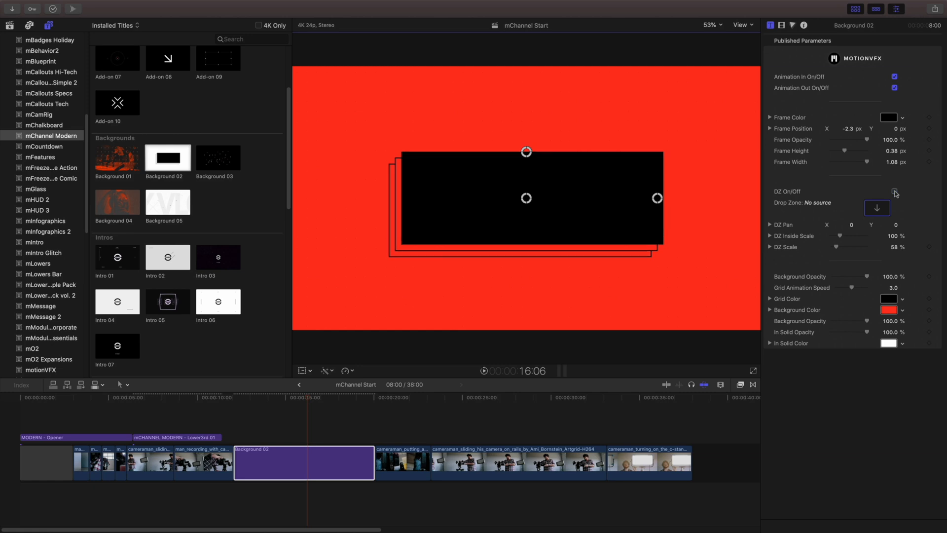
{"action": "scroll", "scroll_direction": "down", "scroll_amount": 3}
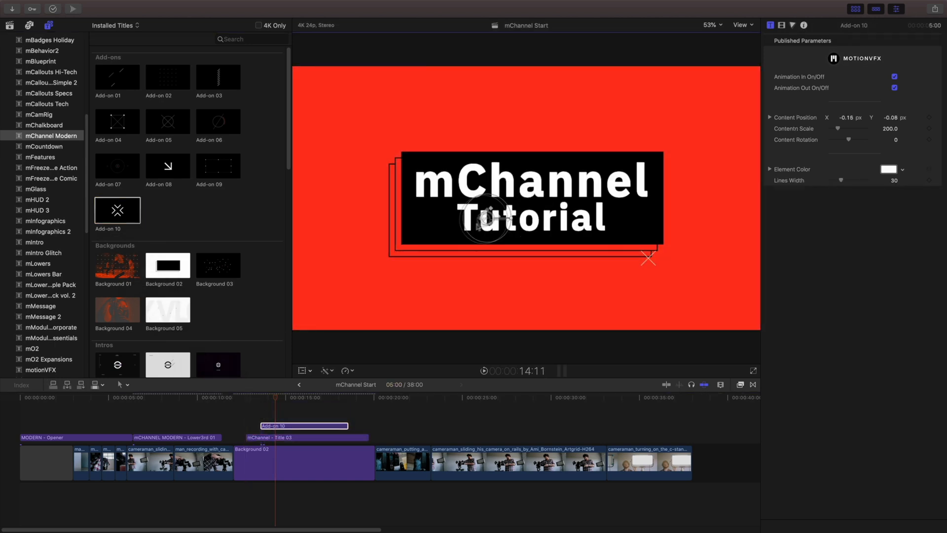
Place Add-on 09 above the mChannel Tutorial title and lengthen it to span the title
{"action": "left_click_drag", "start_coordinate": [487, 221], "coordinate": [400, 243]}
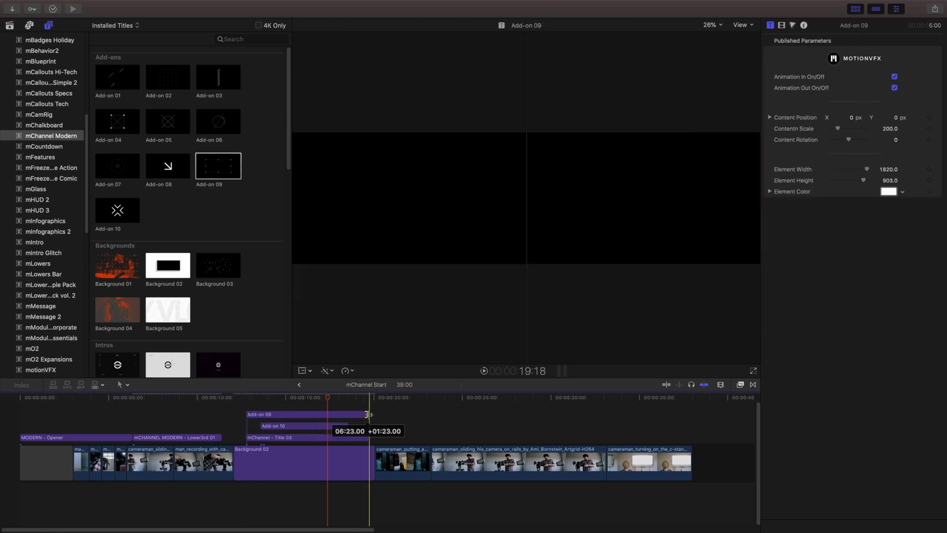
{"action": "left_click", "coordinate": [269, 398]}
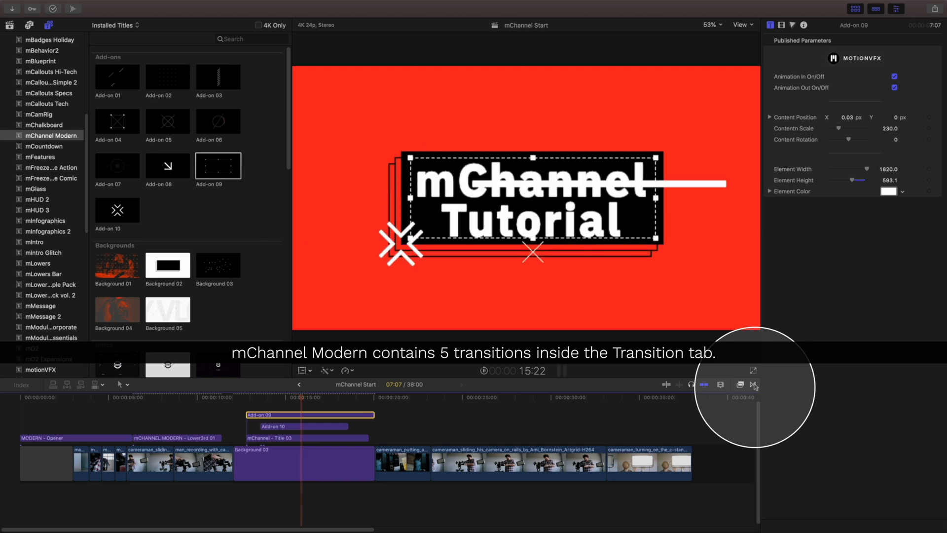
Place Transition 05 and Transition 04 on either side of Background 02
{"action": "left_click", "coordinate": [304, 463]}
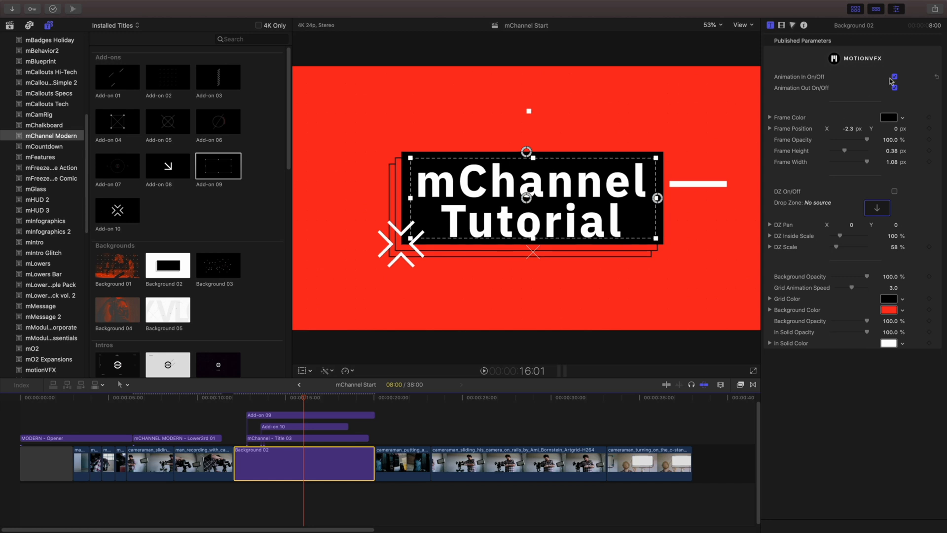
{"action": "left_click", "coordinate": [895, 88]}
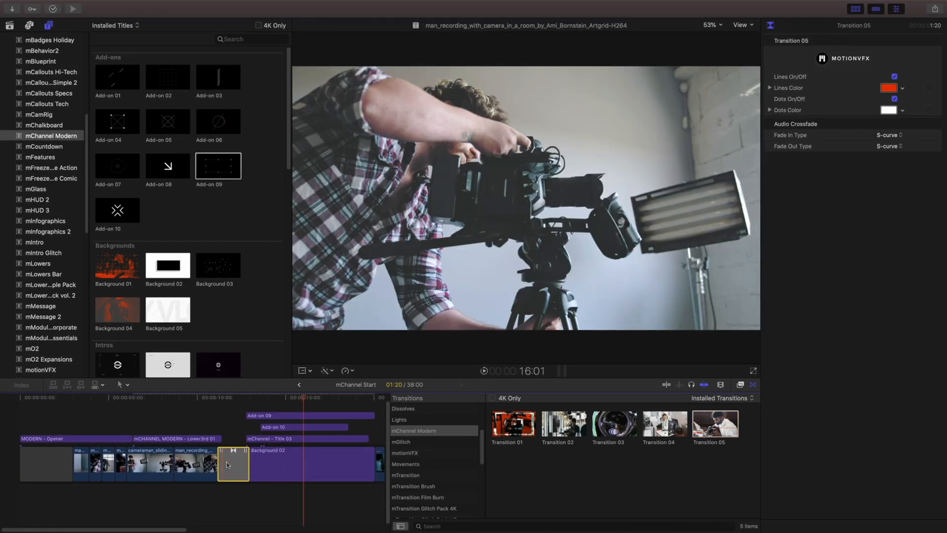
{"action": "left_click", "coordinate": [199, 398]}
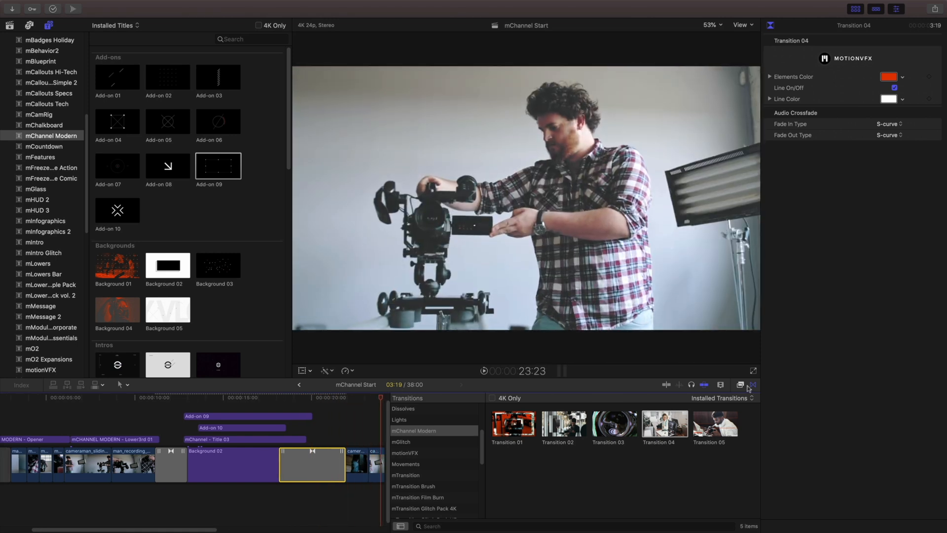
Add Overlay 06 over the later camera footage and Social Media 01 above it
{"action": "scroll", "scroll_direction": "down", "scroll_amount": 3}
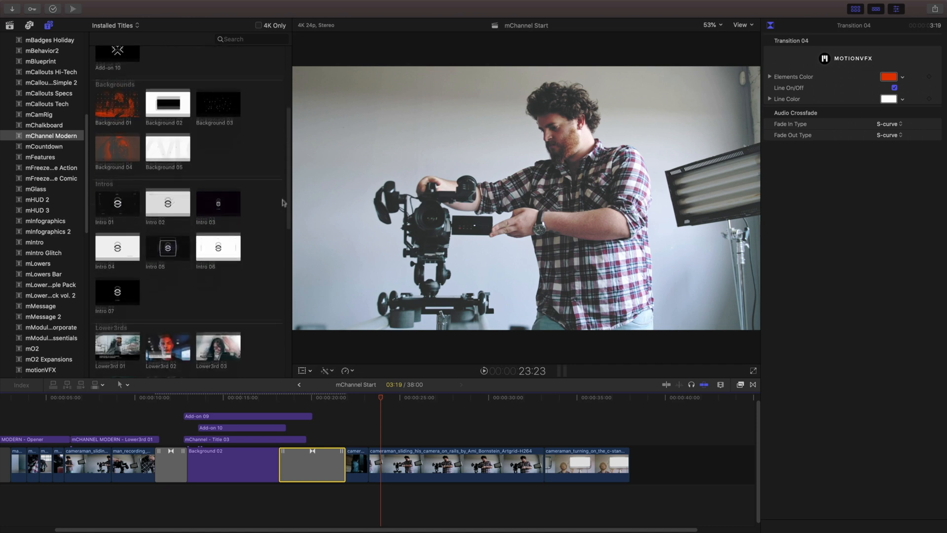
{"action": "scroll", "scroll_direction": "down", "scroll_amount": 3}
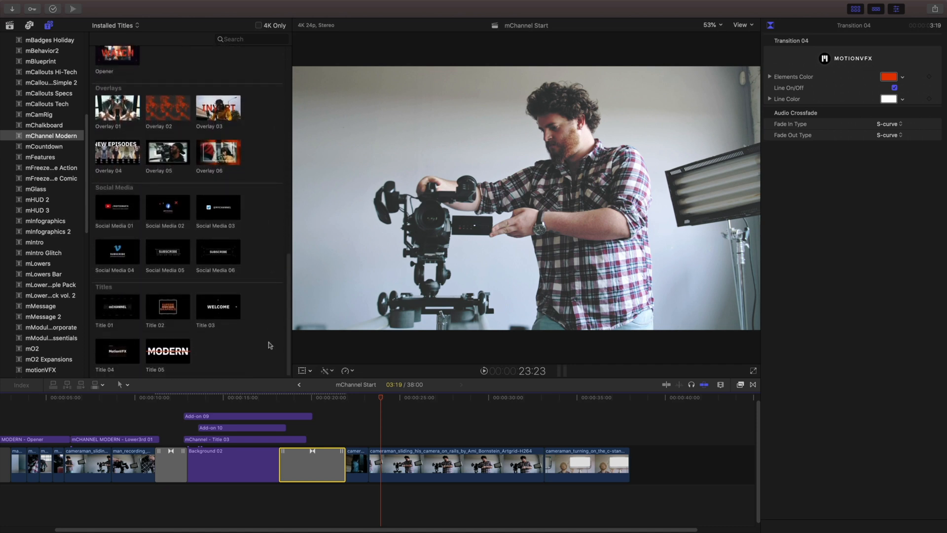
{"action": "left_click", "coordinate": [168, 153]}
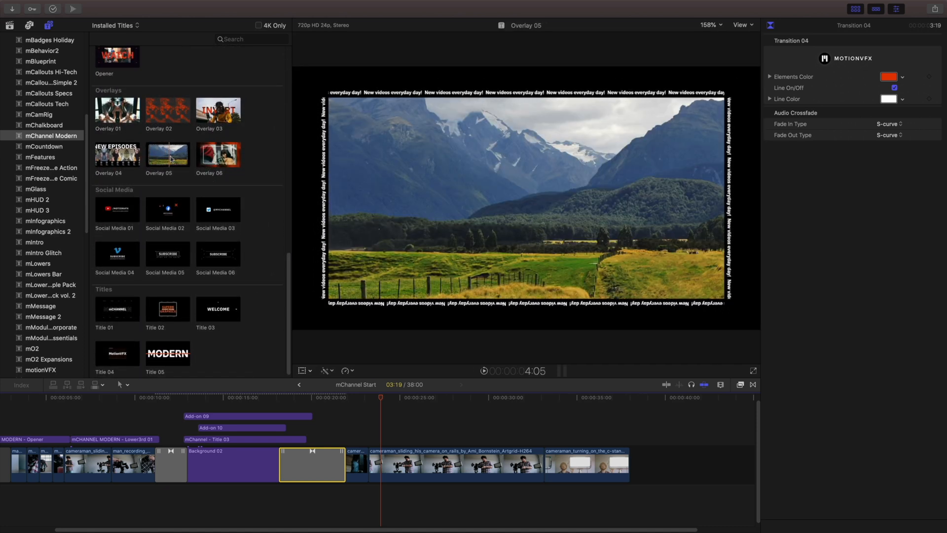
{"action": "left_click", "coordinate": [218, 154]}
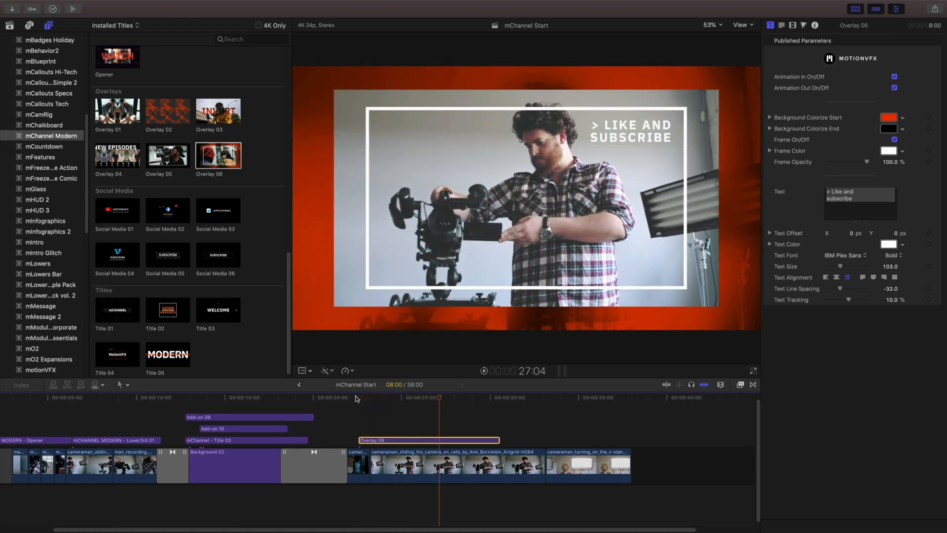
{"action": "left_click", "coordinate": [116, 254]}
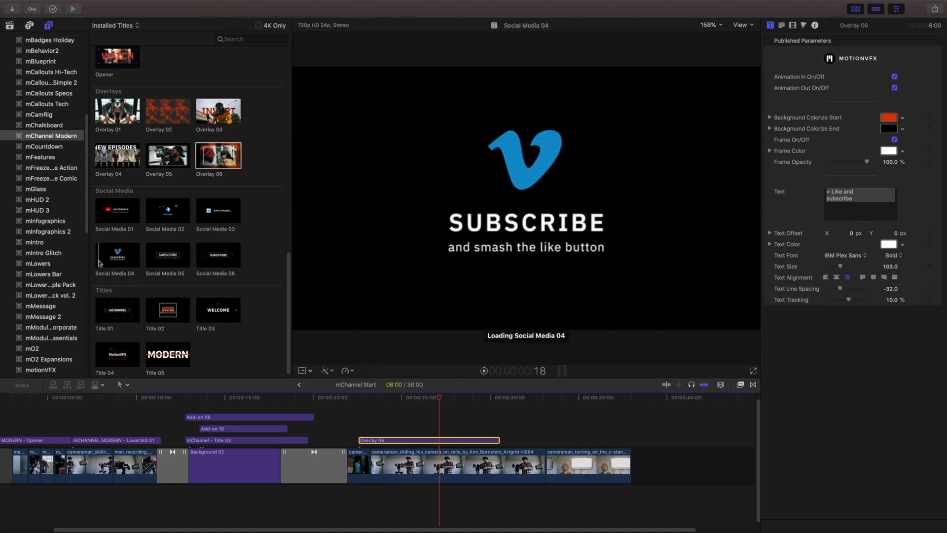
{"action": "left_click", "coordinate": [116, 212]}
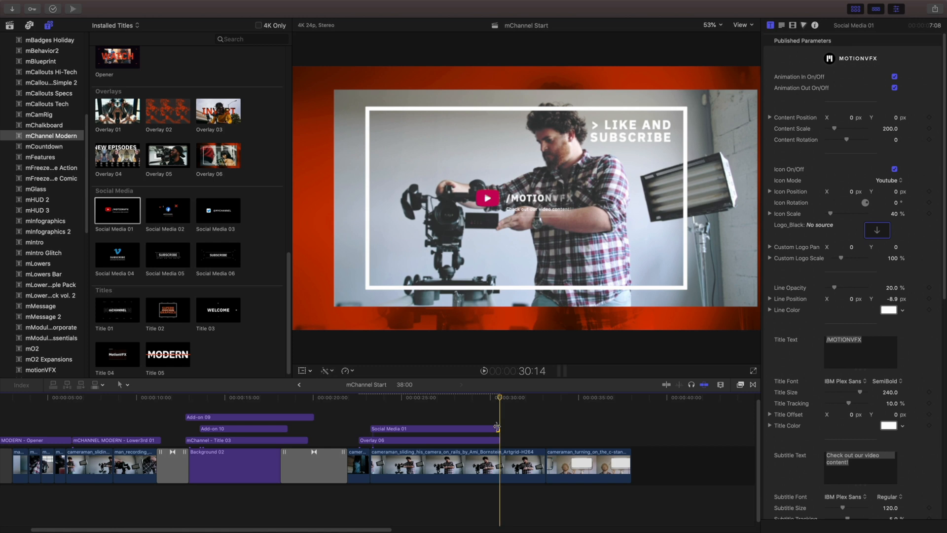
Trim Social Media 01 to end with the overlay and move its YouTube badge bottom-left
{"action": "left_click", "coordinate": [455, 398]}
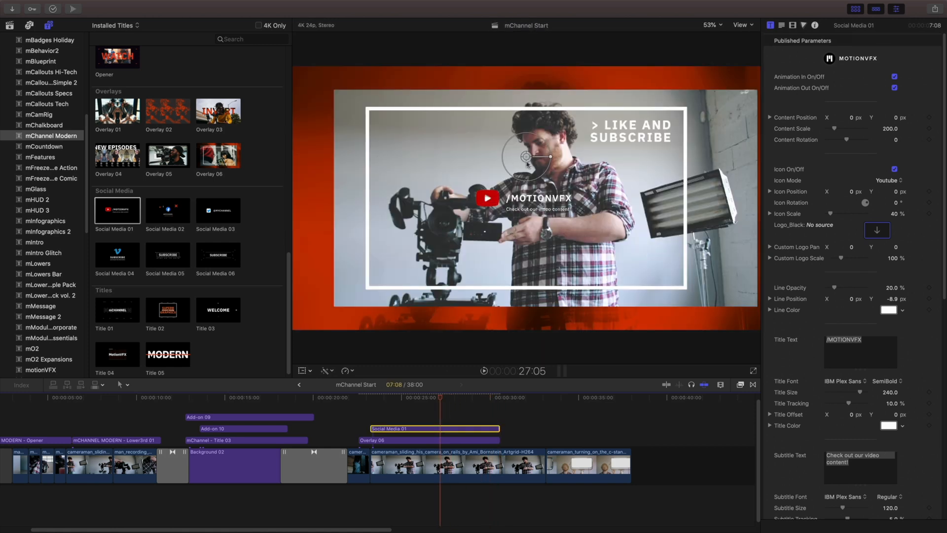
{"action": "left_click_drag", "start_coordinate": [527, 156], "coordinate": [358, 260]}
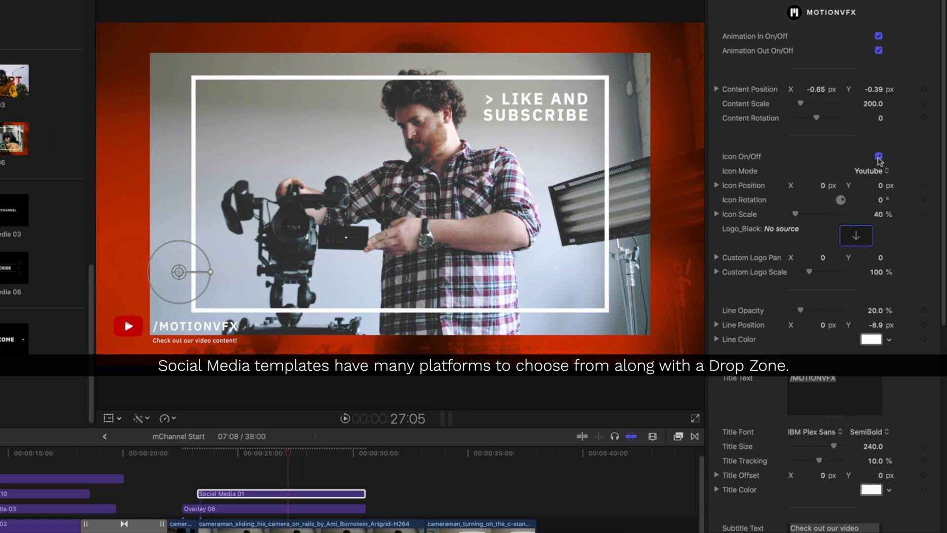
{"action": "left_click", "coordinate": [869, 170]}
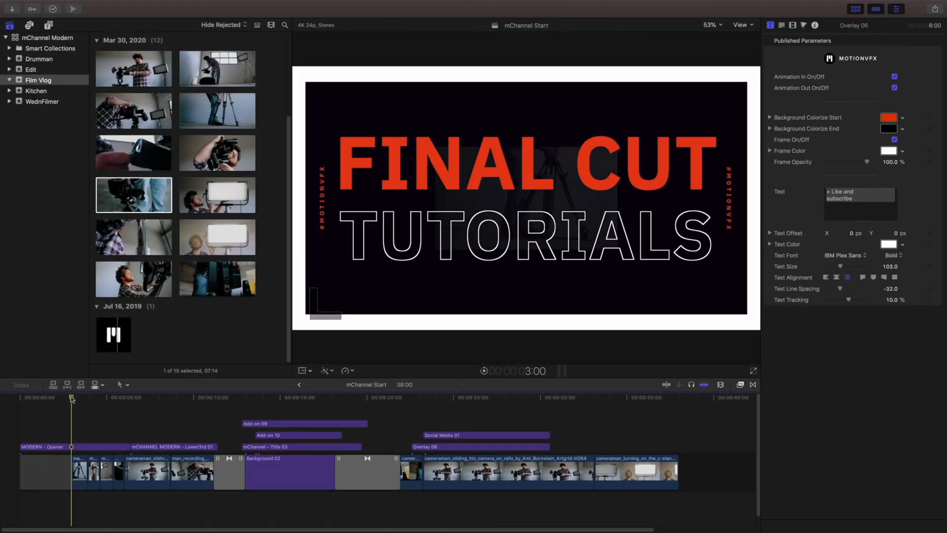
Shift the Add-on 01 lines lower right and move the Add-on 08 arrow upper left
{"action": "left_click", "coordinate": [50, 25]}
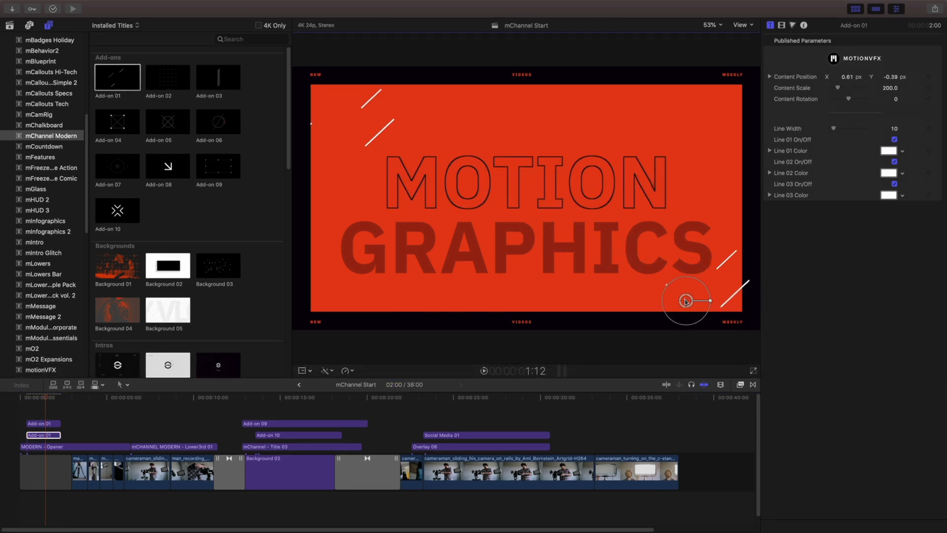
{"action": "left_click_drag", "start_coordinate": [686, 301], "coordinate": [675, 304]}
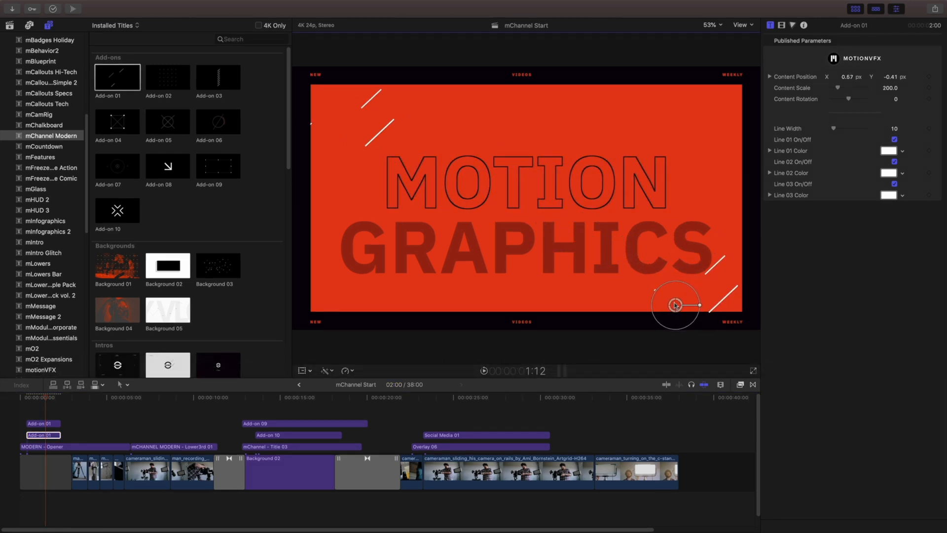
{"action": "left_click", "coordinate": [167, 165]}
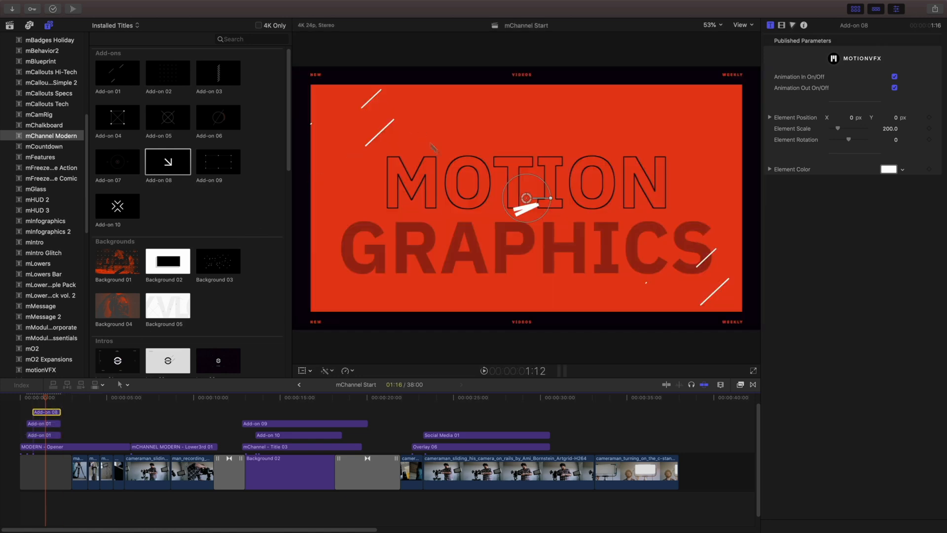
{"action": "left_click_drag", "start_coordinate": [528, 197], "coordinate": [367, 136]}
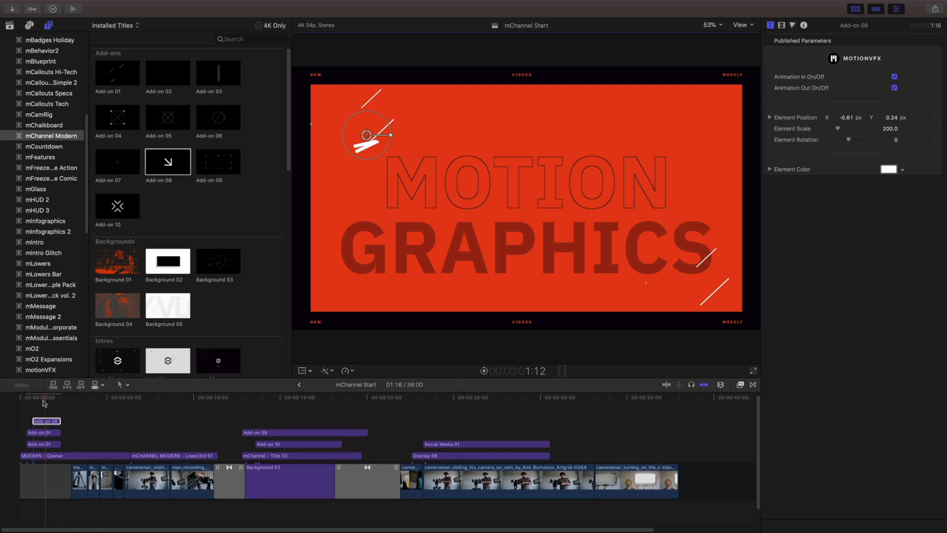
Place the Add-on 04 squares in the top-right and lower-left corners
{"action": "left_click", "coordinate": [116, 117]}
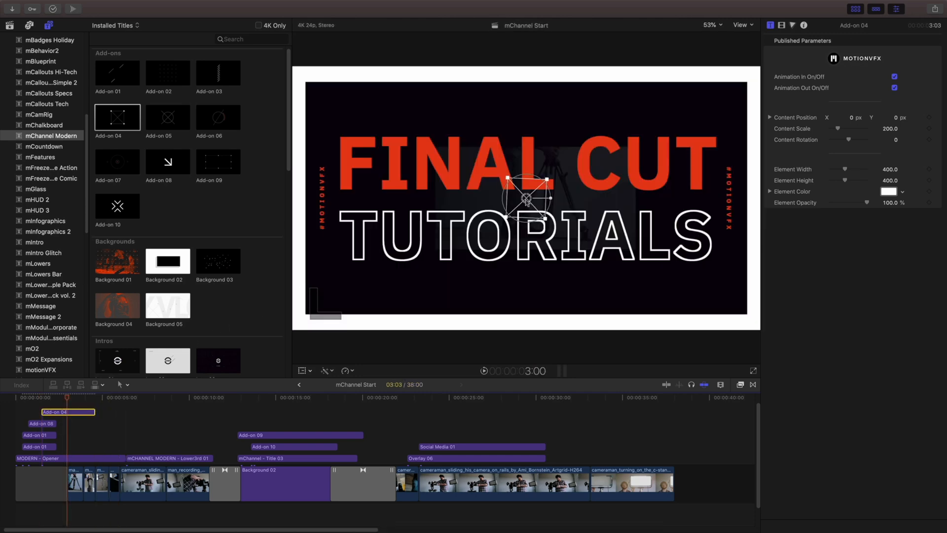
{"action": "left_click_drag", "start_coordinate": [527, 198], "coordinate": [719, 105]}
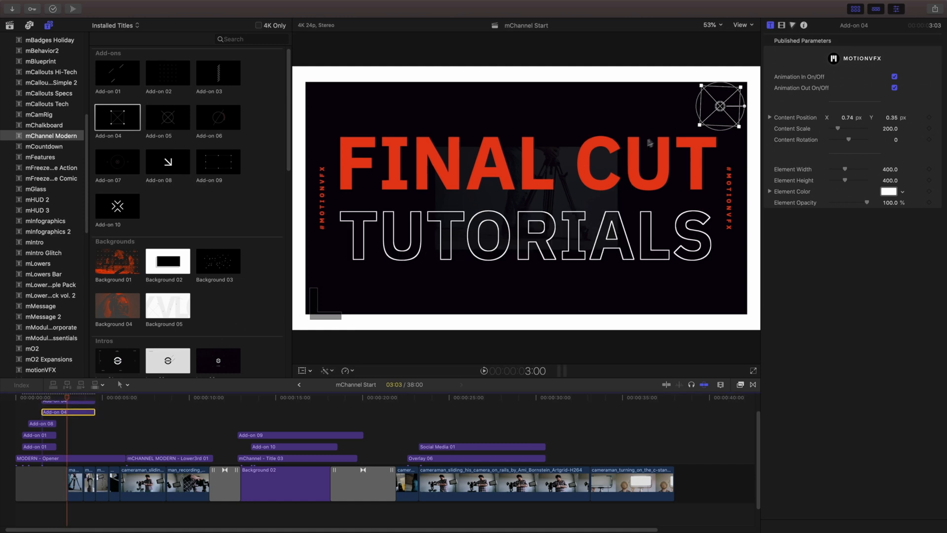
{"action": "left_click_drag", "start_coordinate": [720, 107], "coordinate": [430, 247]}
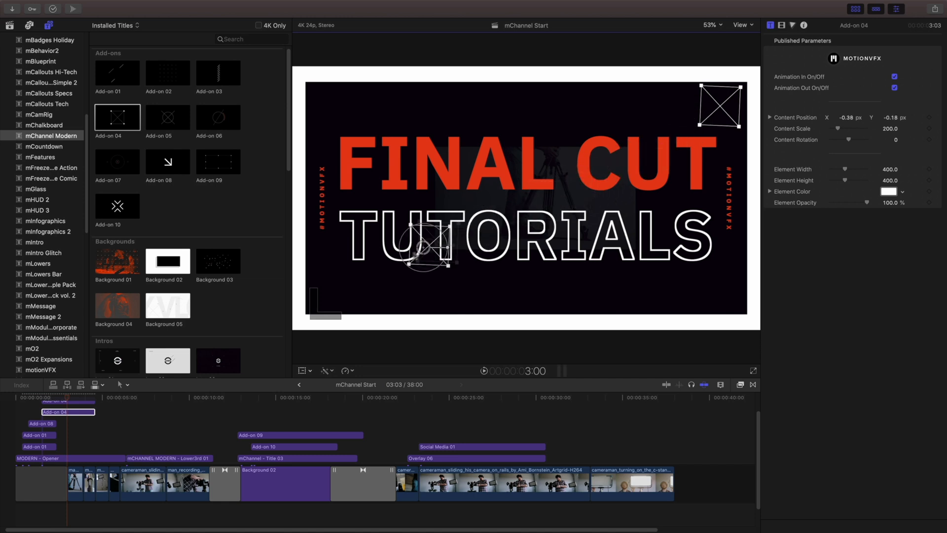
{"action": "left_click_drag", "start_coordinate": [423, 250], "coordinate": [331, 292]}
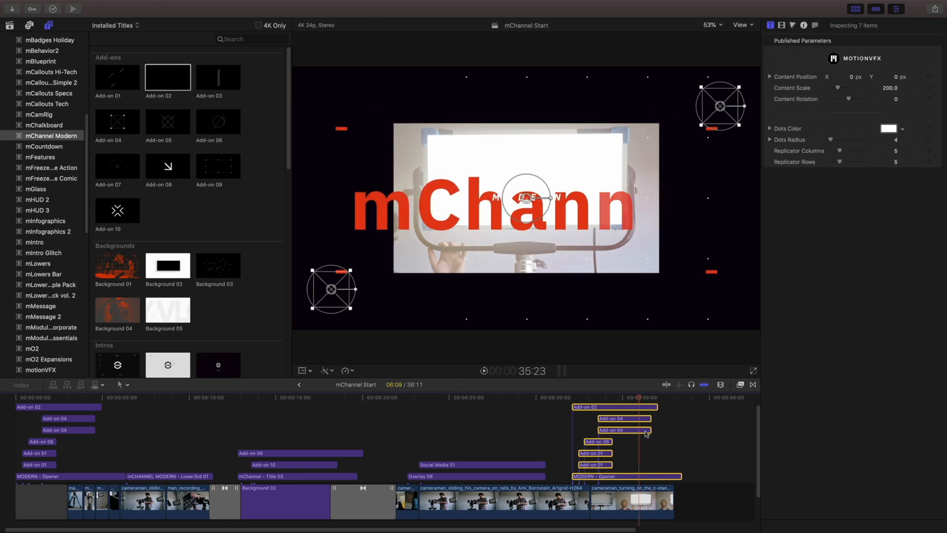
Select the closing copy of the opener and review it in the Inspector
{"action": "left_click", "coordinate": [626, 476]}
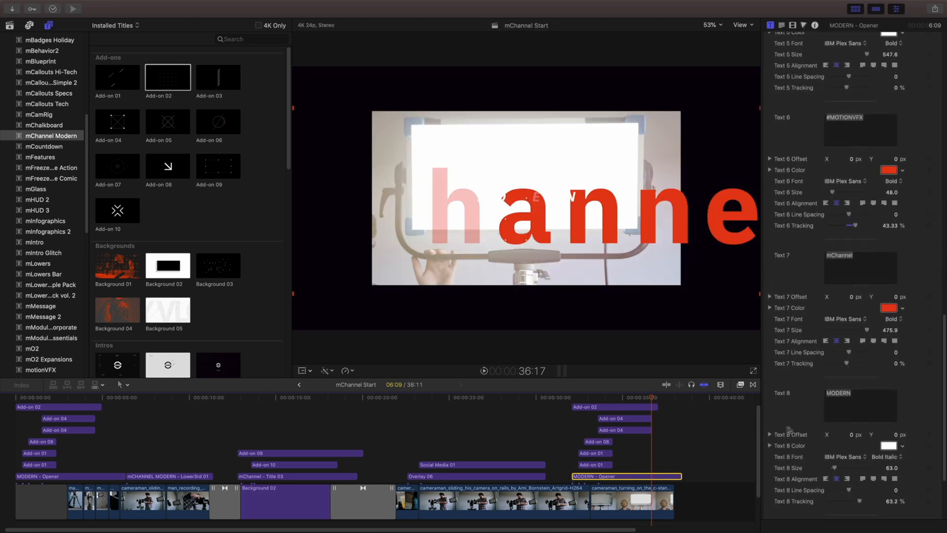
{"action": "left_click", "coordinate": [888, 445]}
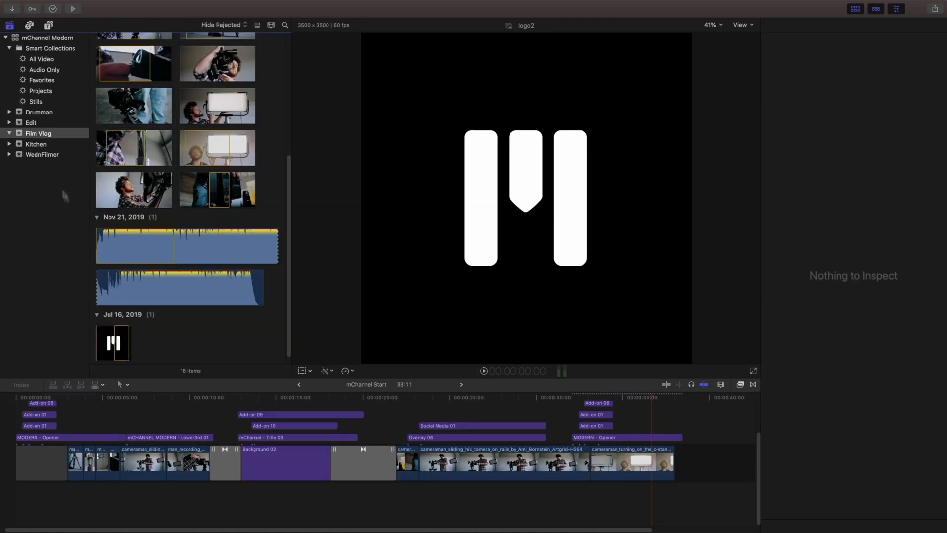
Preview the first Film Vlog music track, dont-stop-me-now, under Nov 21, 2019
{"action": "left_click", "coordinate": [135, 241]}
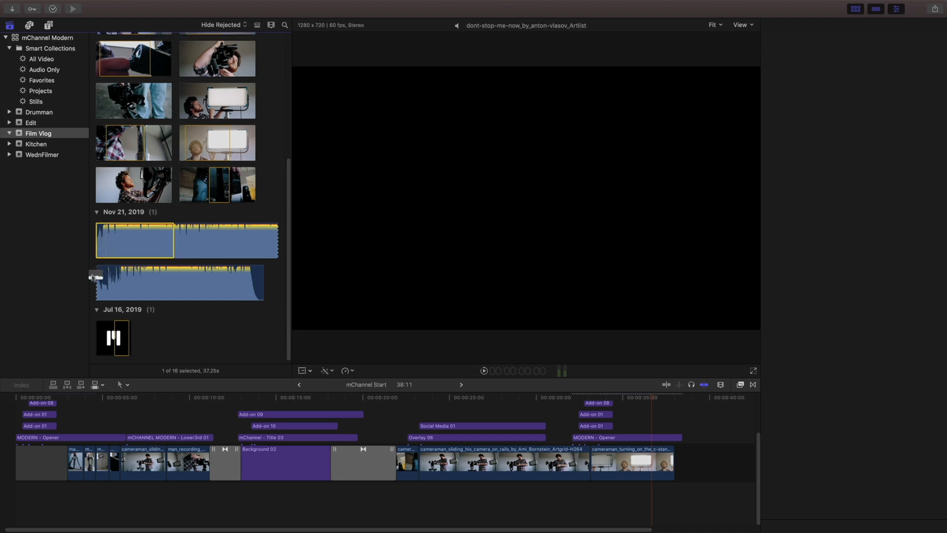